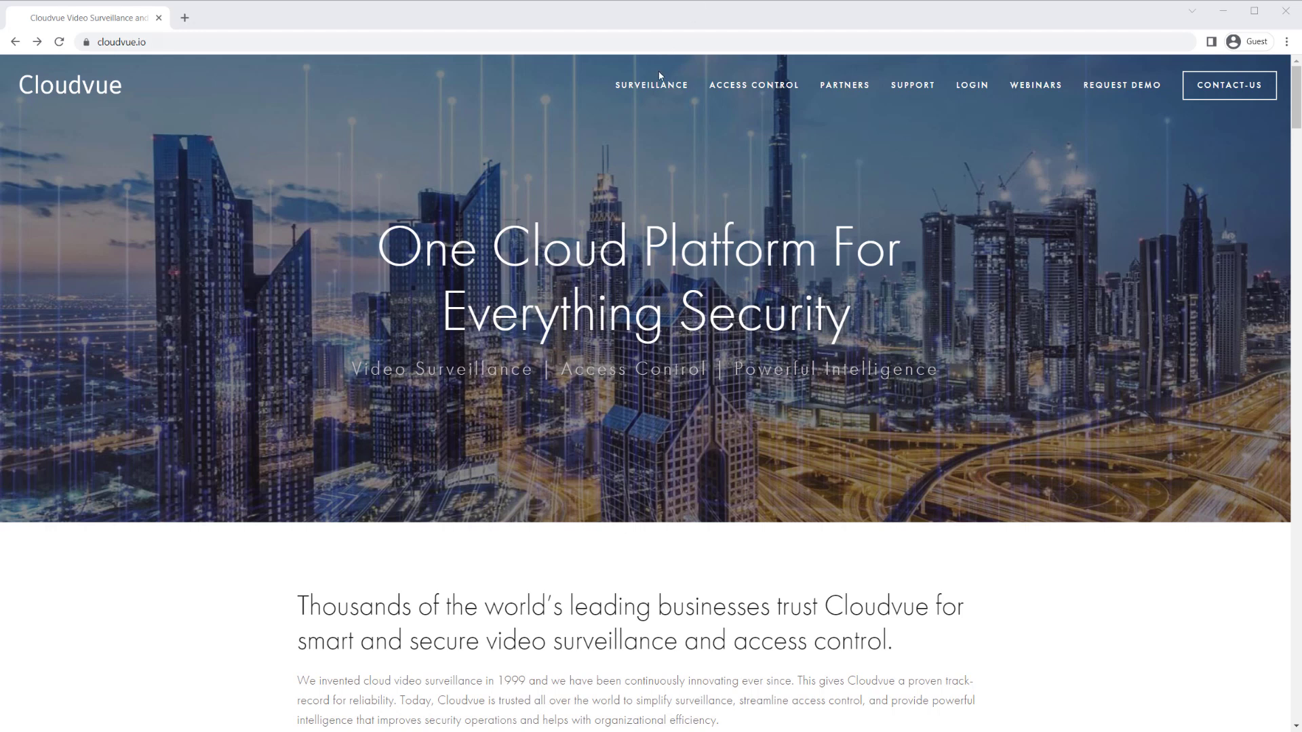
{"action": "mouse_move", "coordinate": [651, 84]}
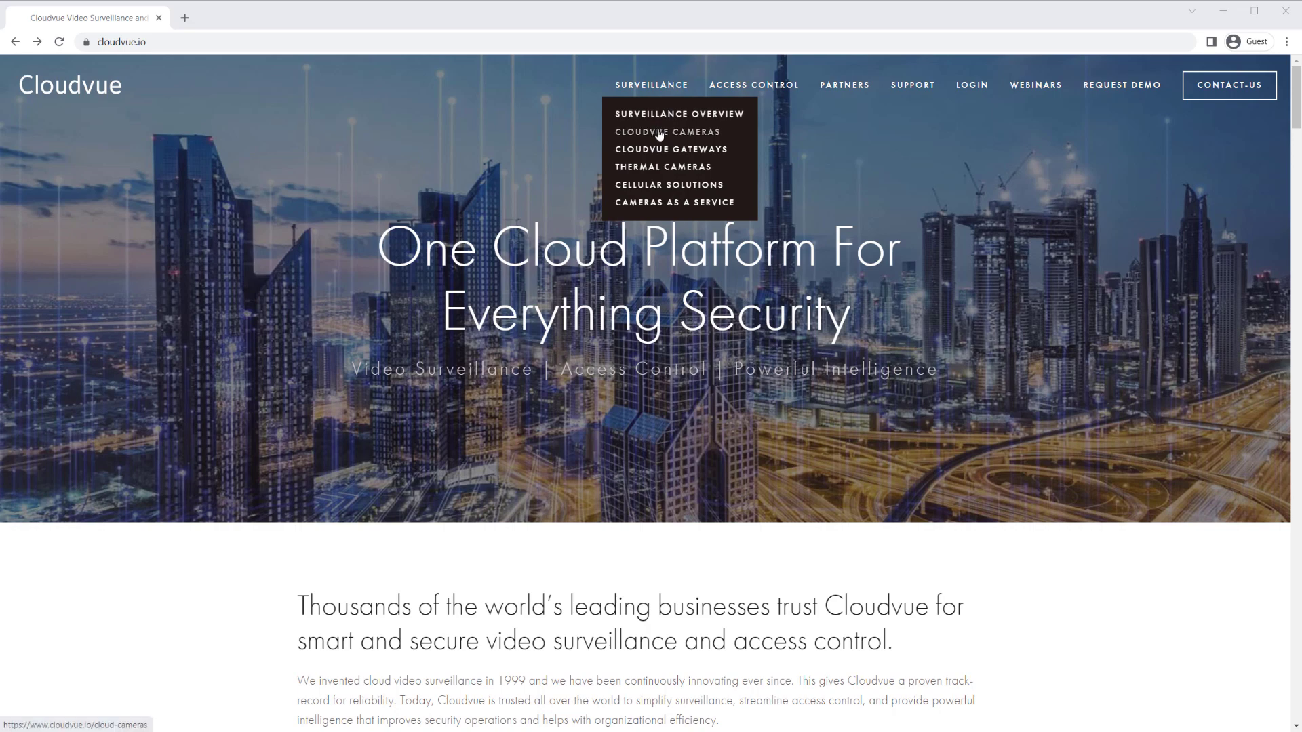
Open the Cloudvue Cameras page from the Surveillance menu.
{"action": "left_click", "coordinate": [667, 132]}
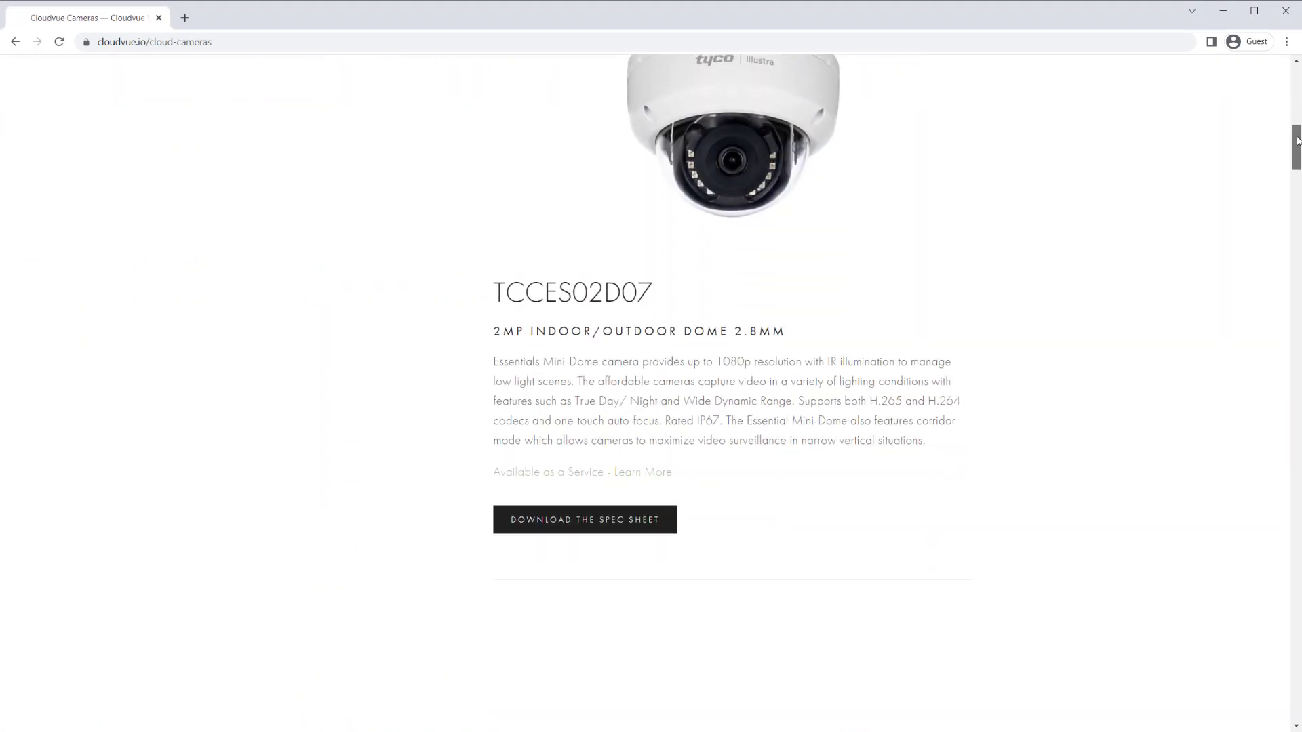
Scroll through the list of Cloudvue camera models.
{"action": "scroll", "scroll_direction": "down", "scroll_amount": 3}
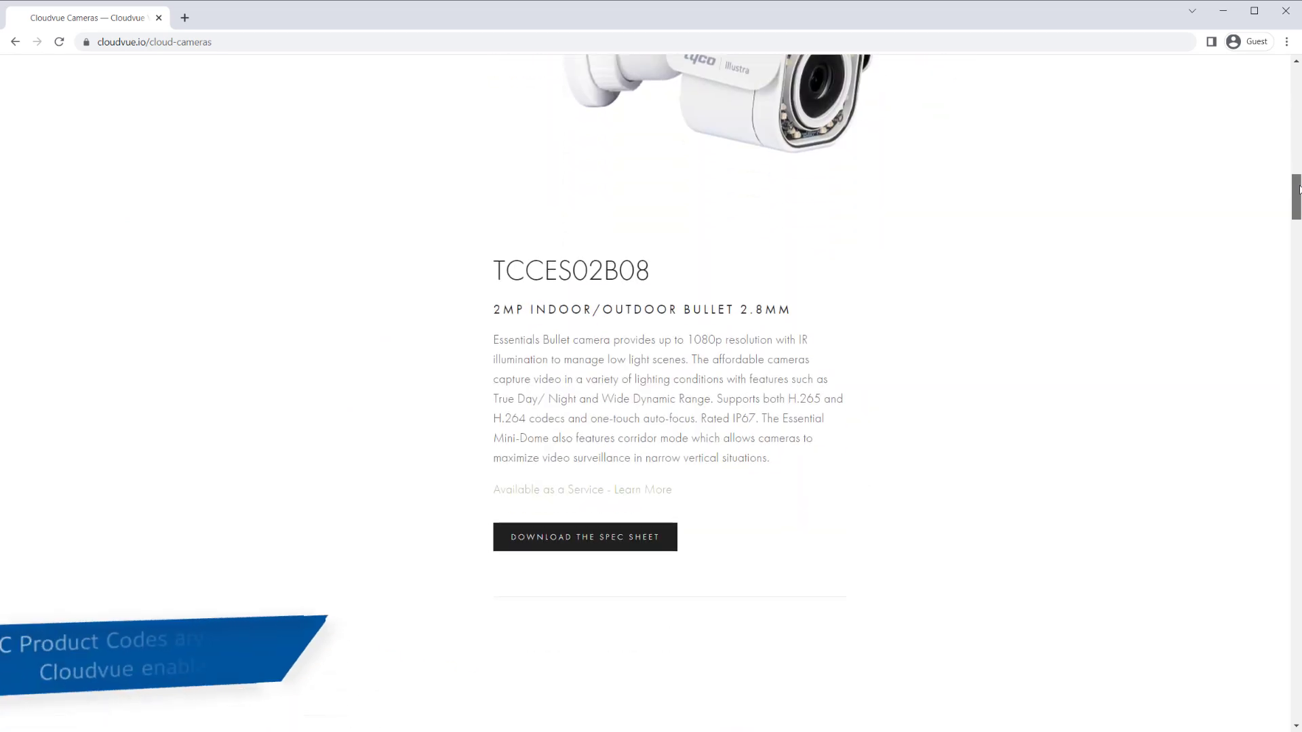
{"action": "scroll", "scroll_direction": "down", "scroll_amount": 3}
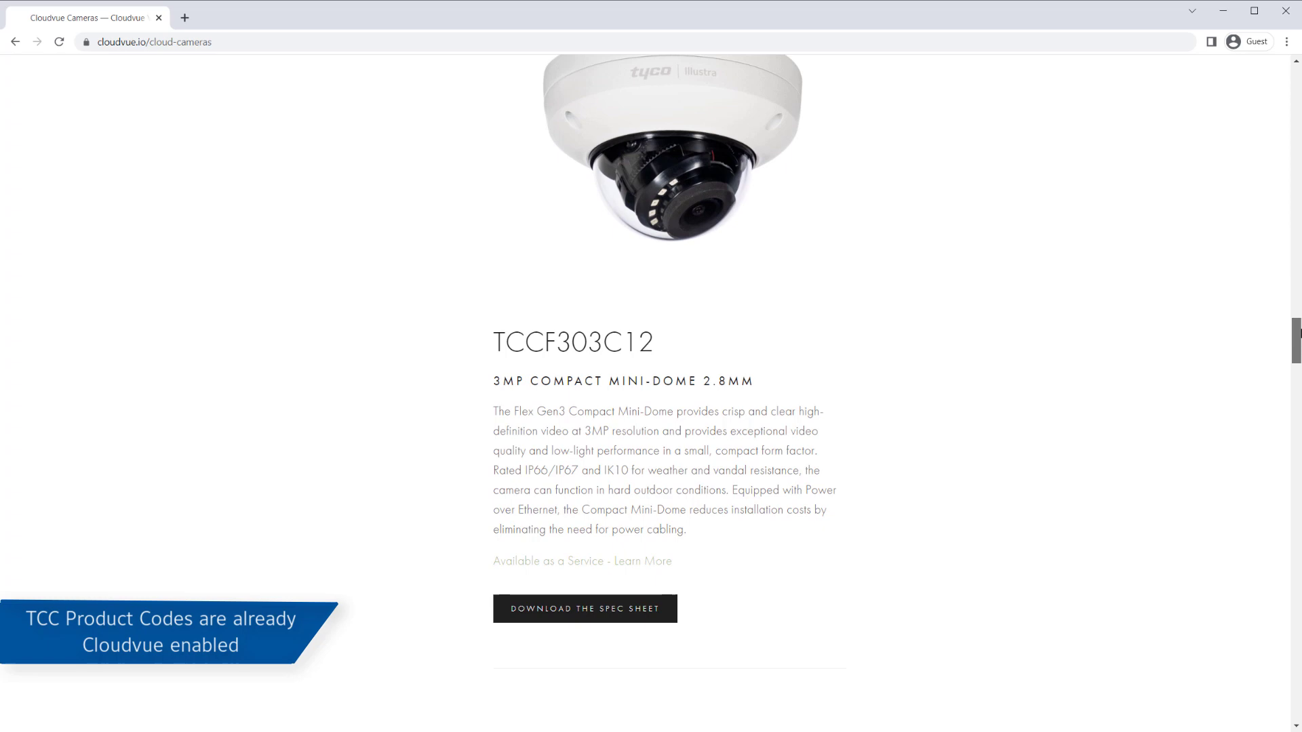
{"action": "scroll", "scroll_direction": "down", "scroll_amount": 3}
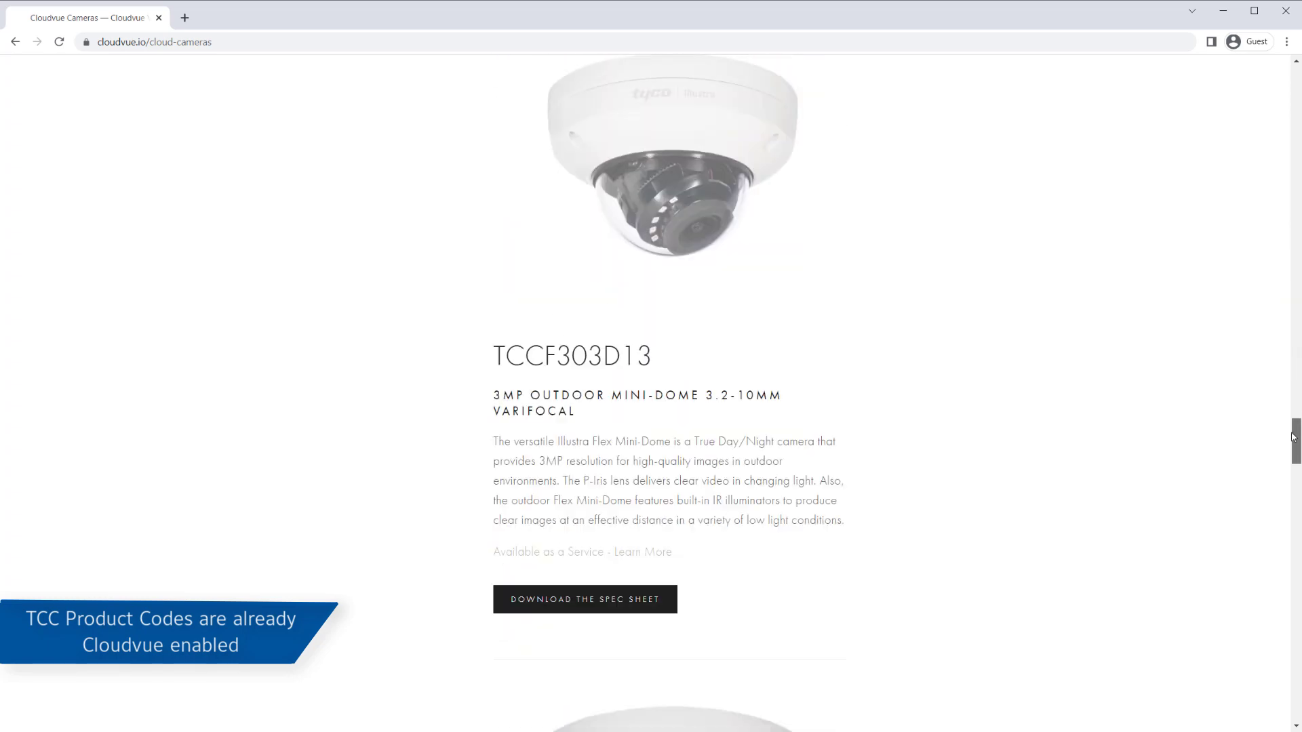
{"action": "scroll", "scroll_direction": "down", "scroll_amount": 3}
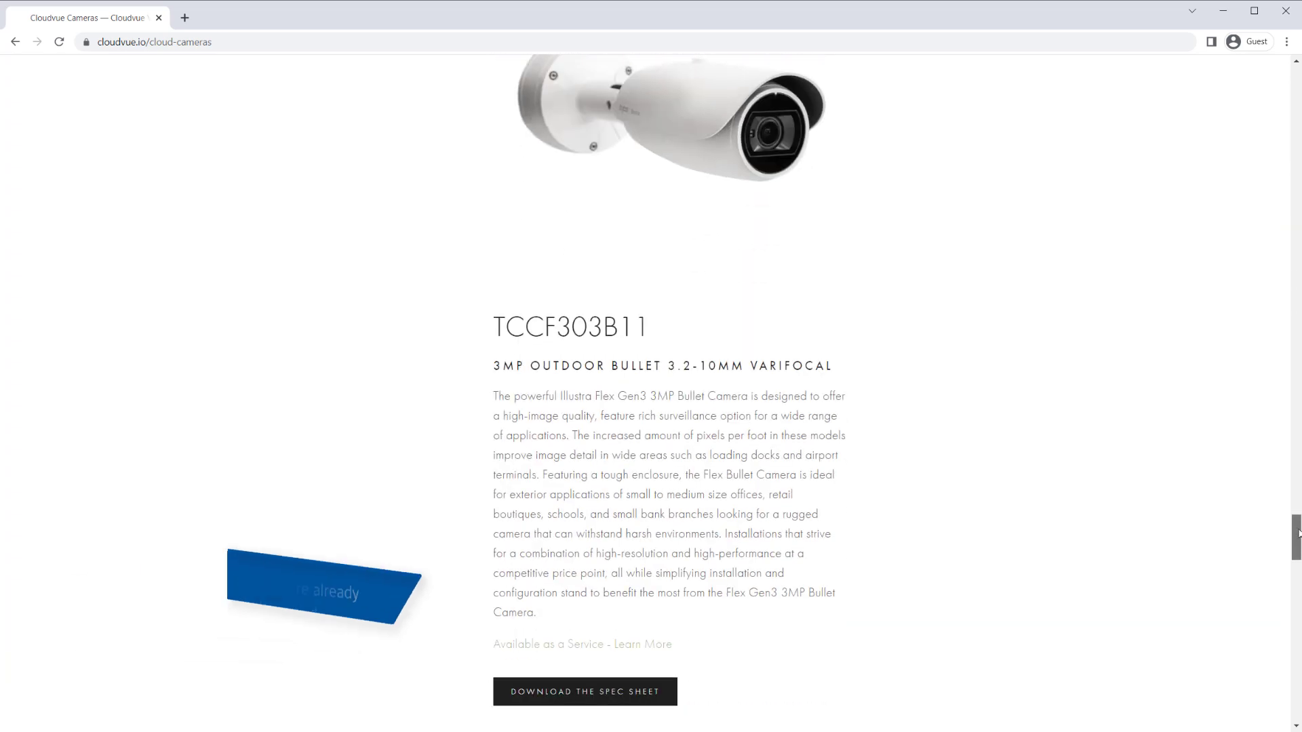
{"action": "scroll", "scroll_direction": "down", "scroll_amount": 3}
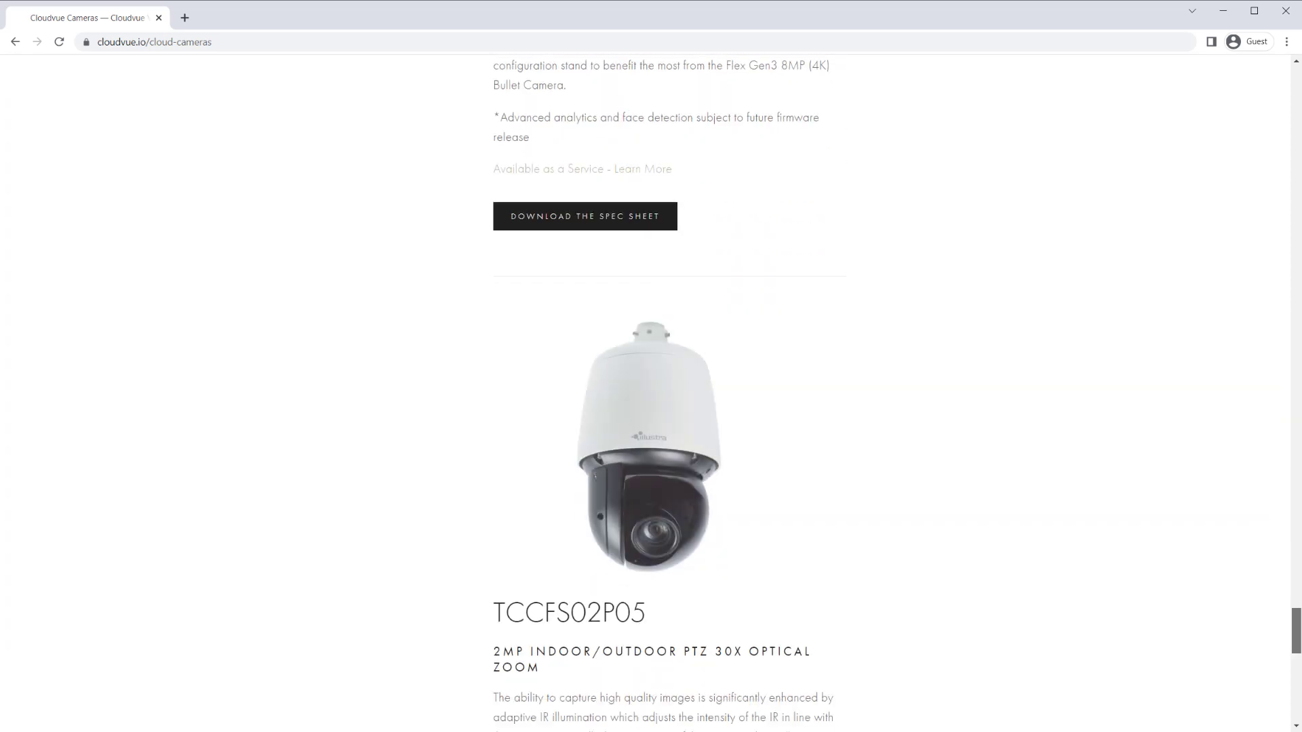
{"action": "scroll", "scroll_direction": "down", "scroll_amount": 3}
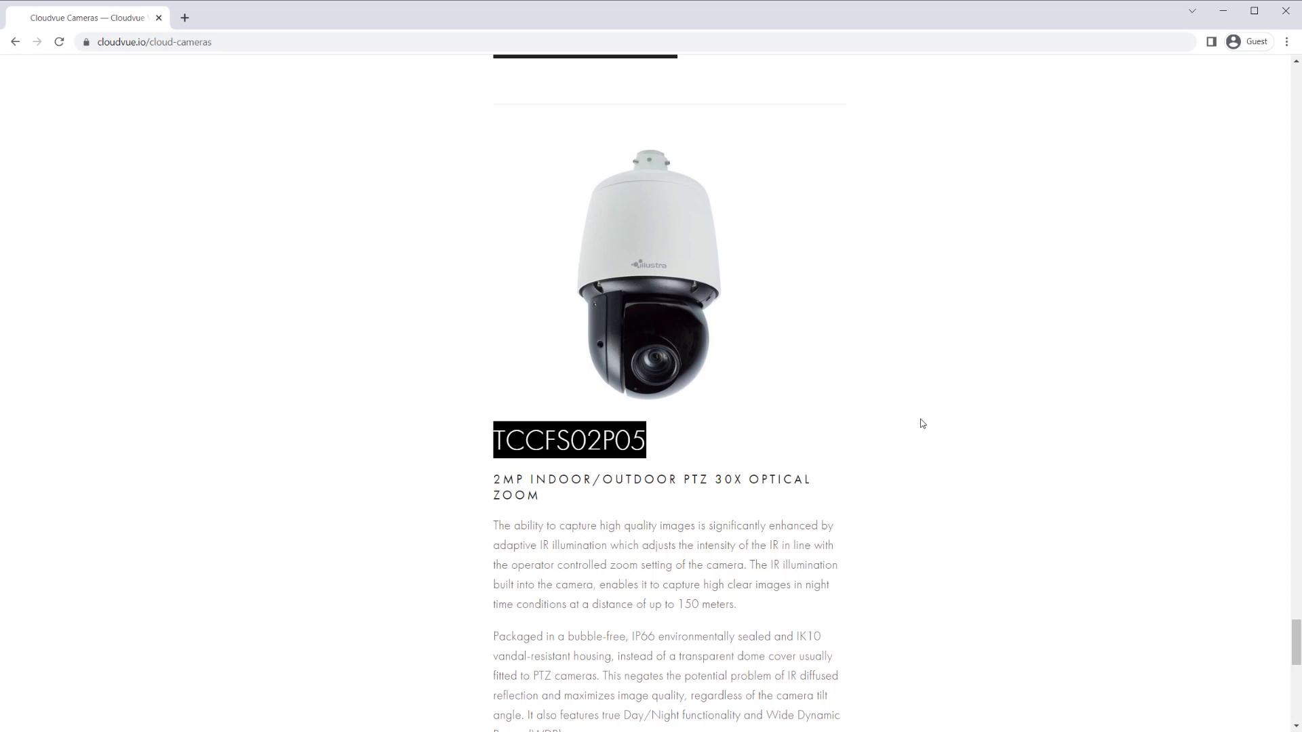
{"action": "mouse_move", "coordinate": [915, 429]}
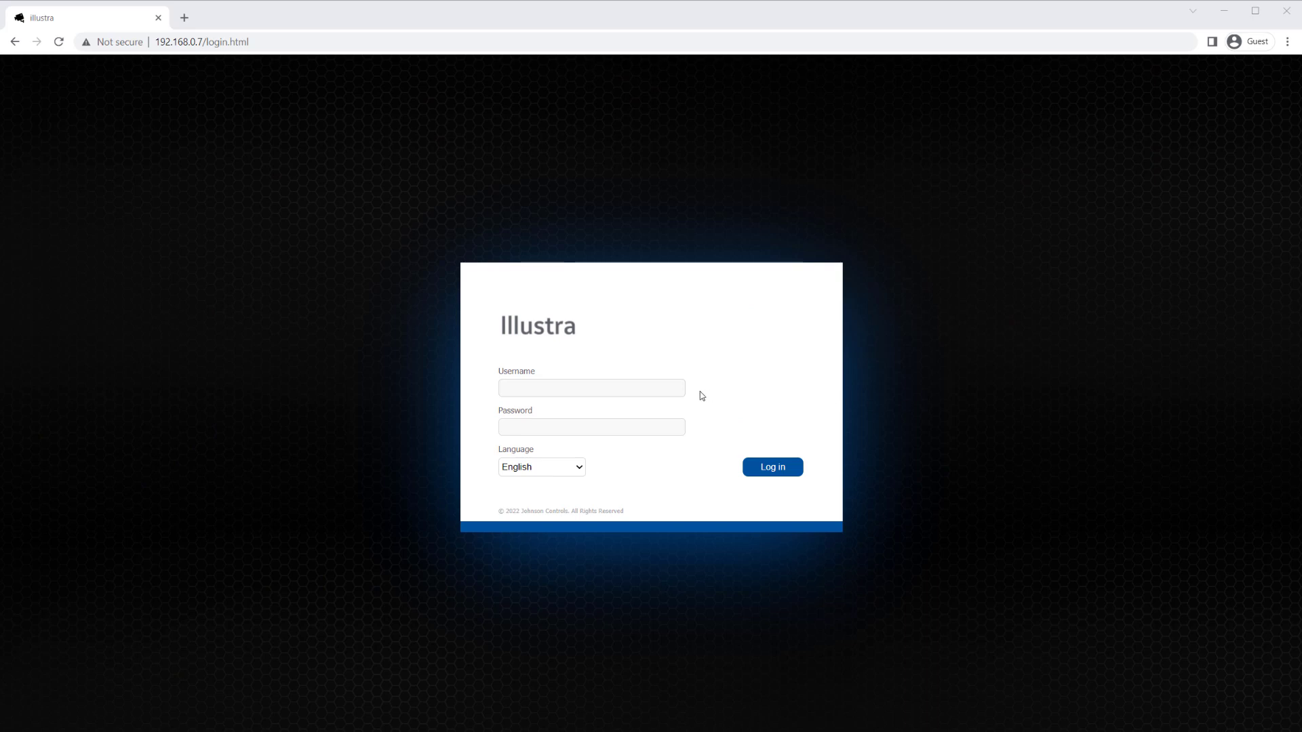
Log in to the Illustra camera as admin with its password.
{"action": "type", "text": "admin"}
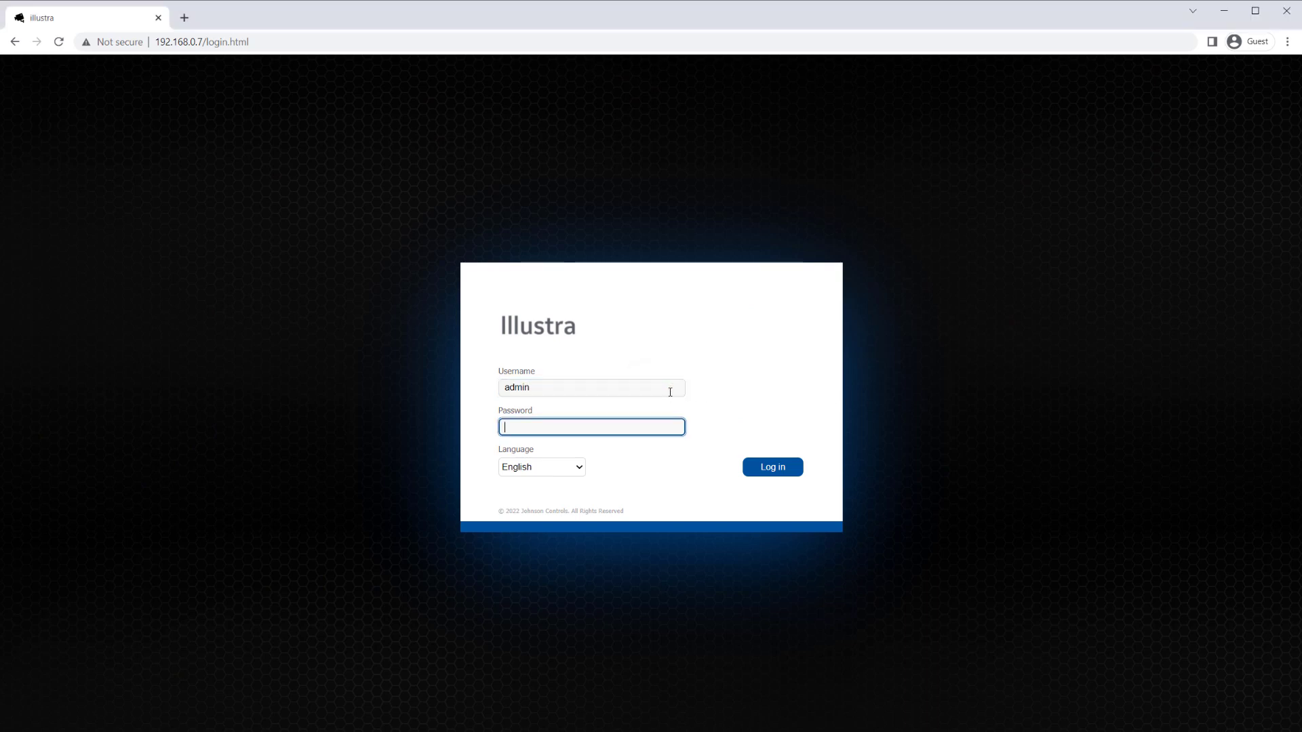
{"action": "type", "text": "••••"}
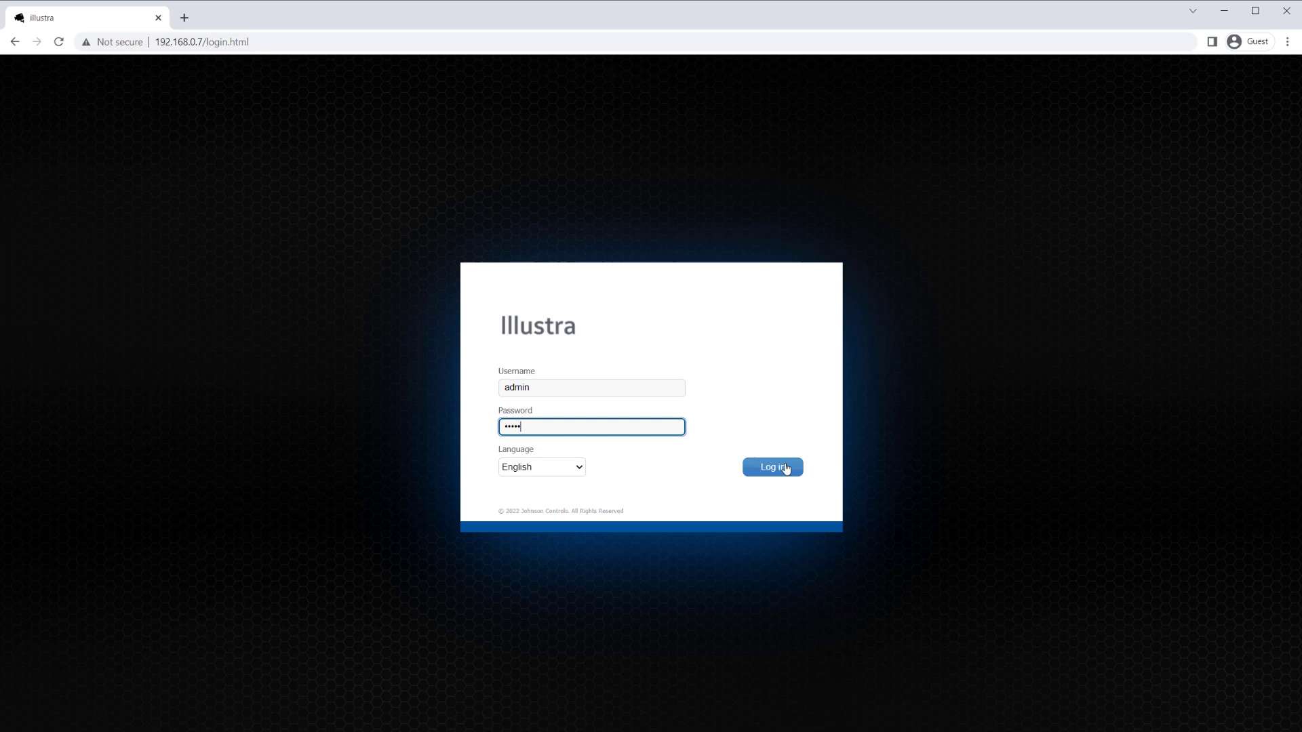
{"action": "left_click", "coordinate": [769, 466]}
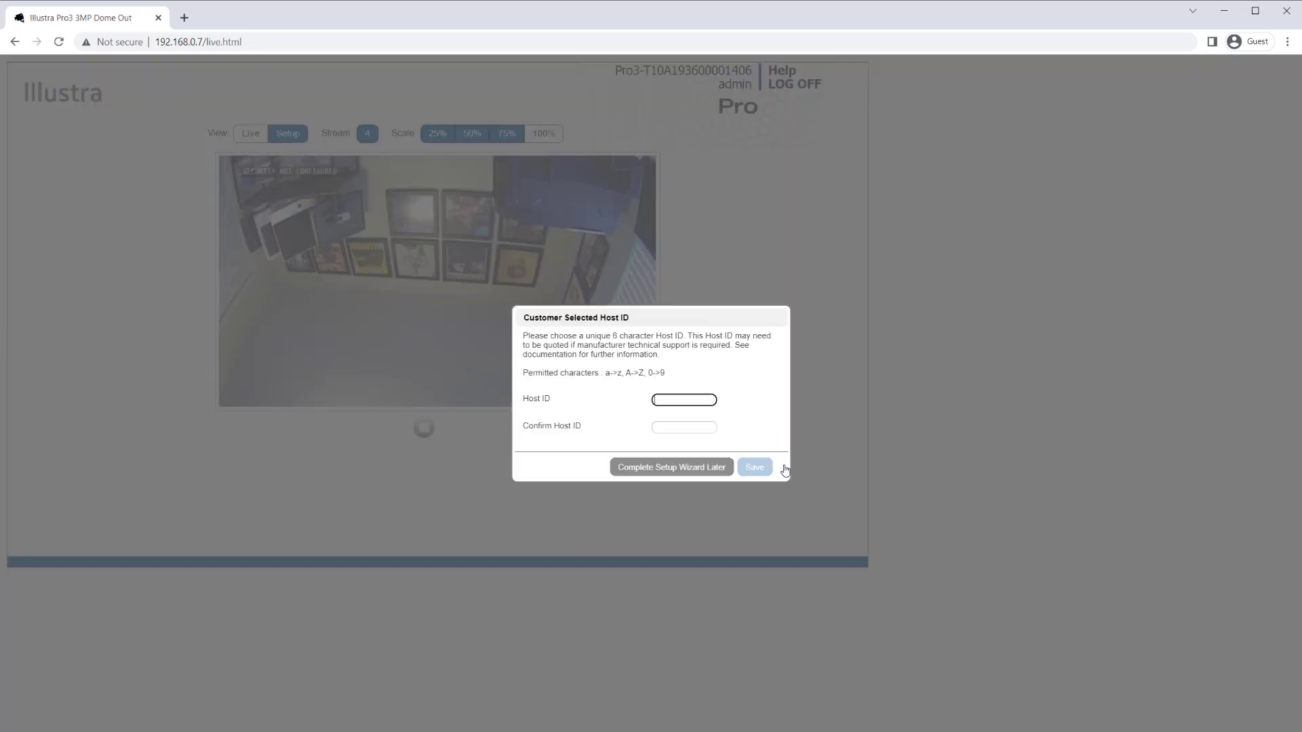
Save a confirmed host ID, apply Standard security mode, and go to Setup.
{"action": "type", "text": "••••"}
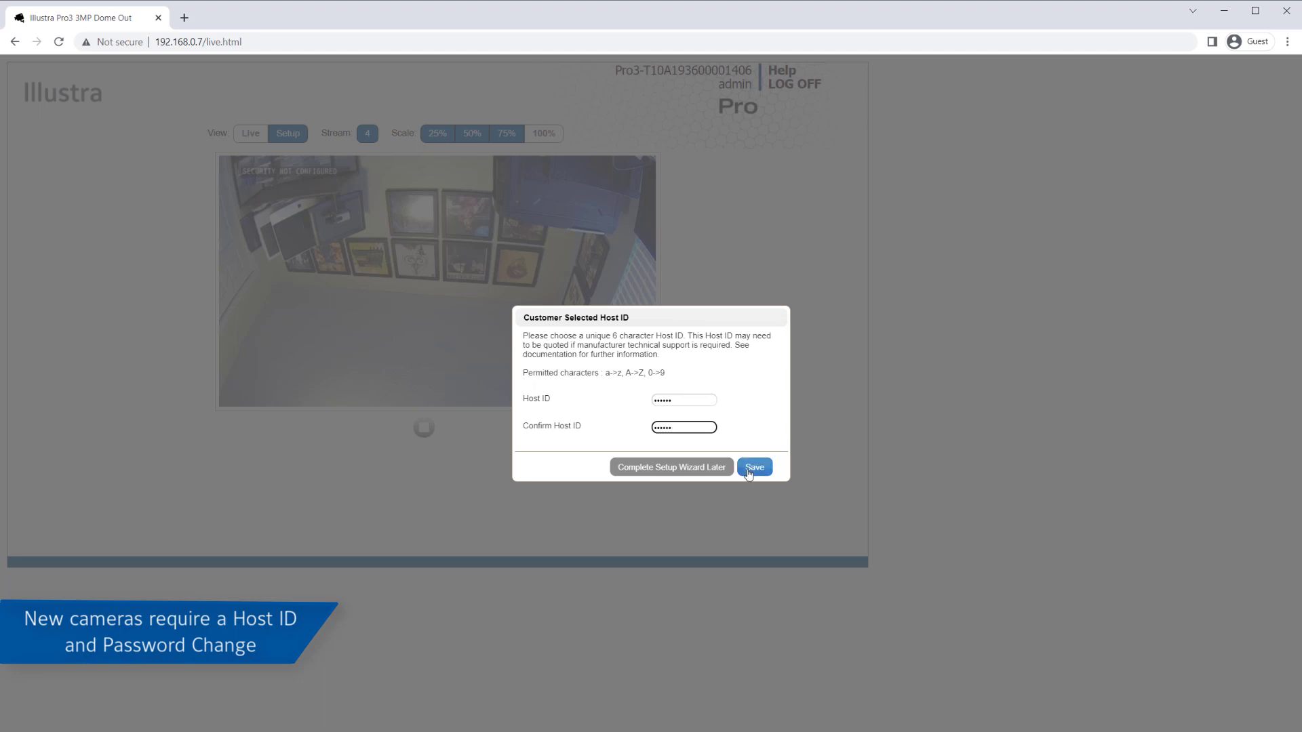
{"action": "left_click", "coordinate": [752, 466]}
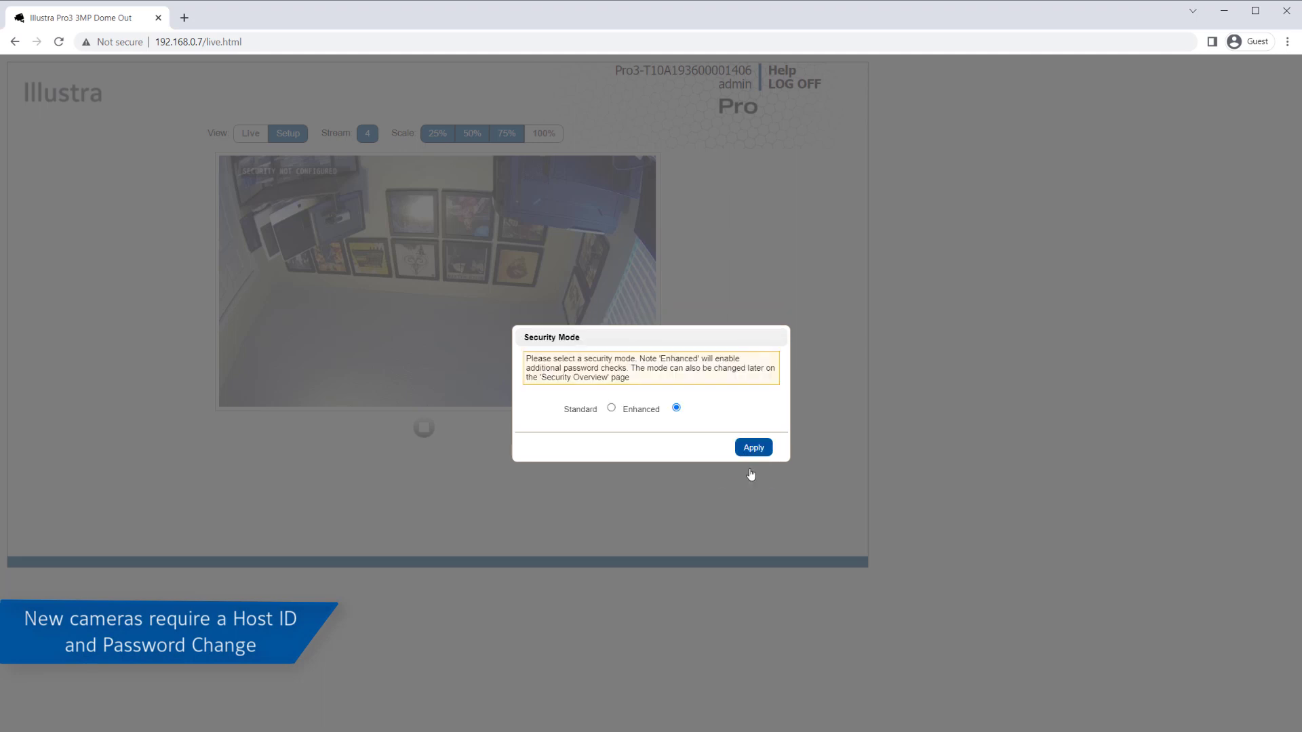
{"action": "left_click", "coordinate": [611, 408]}
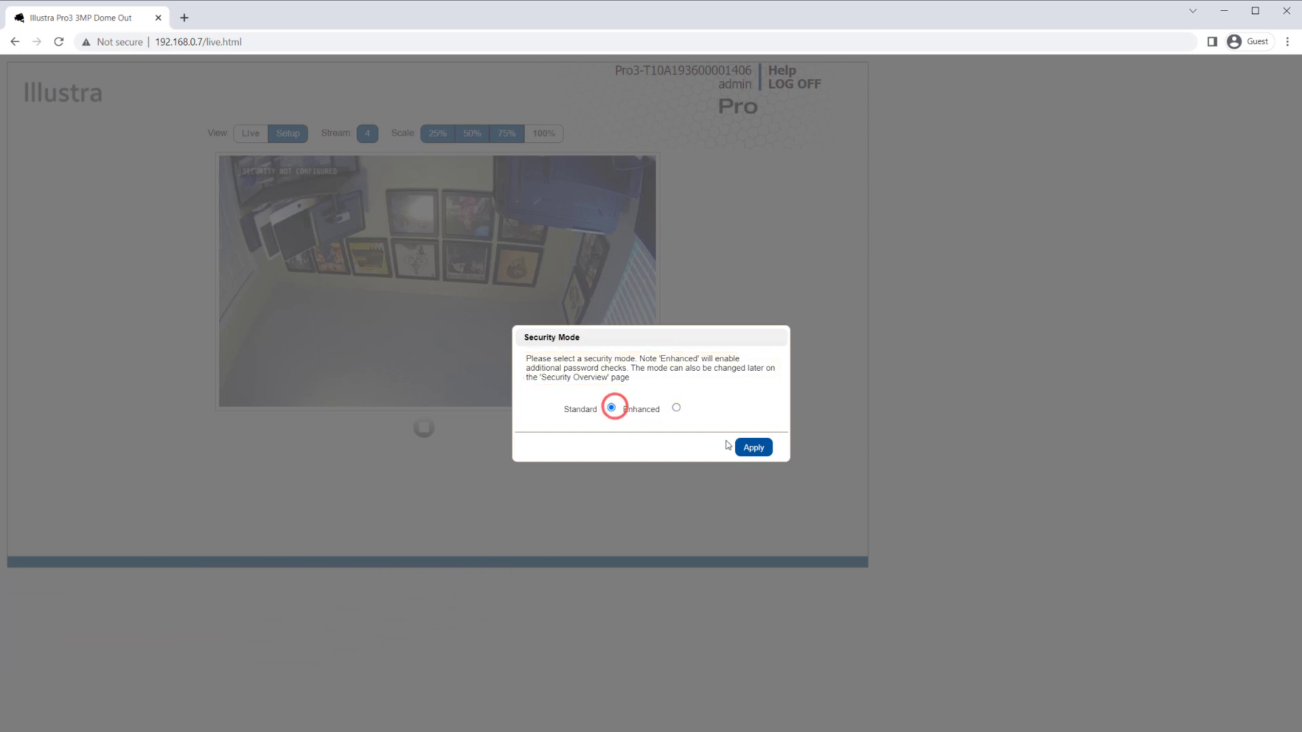
{"action": "left_click", "coordinate": [751, 447]}
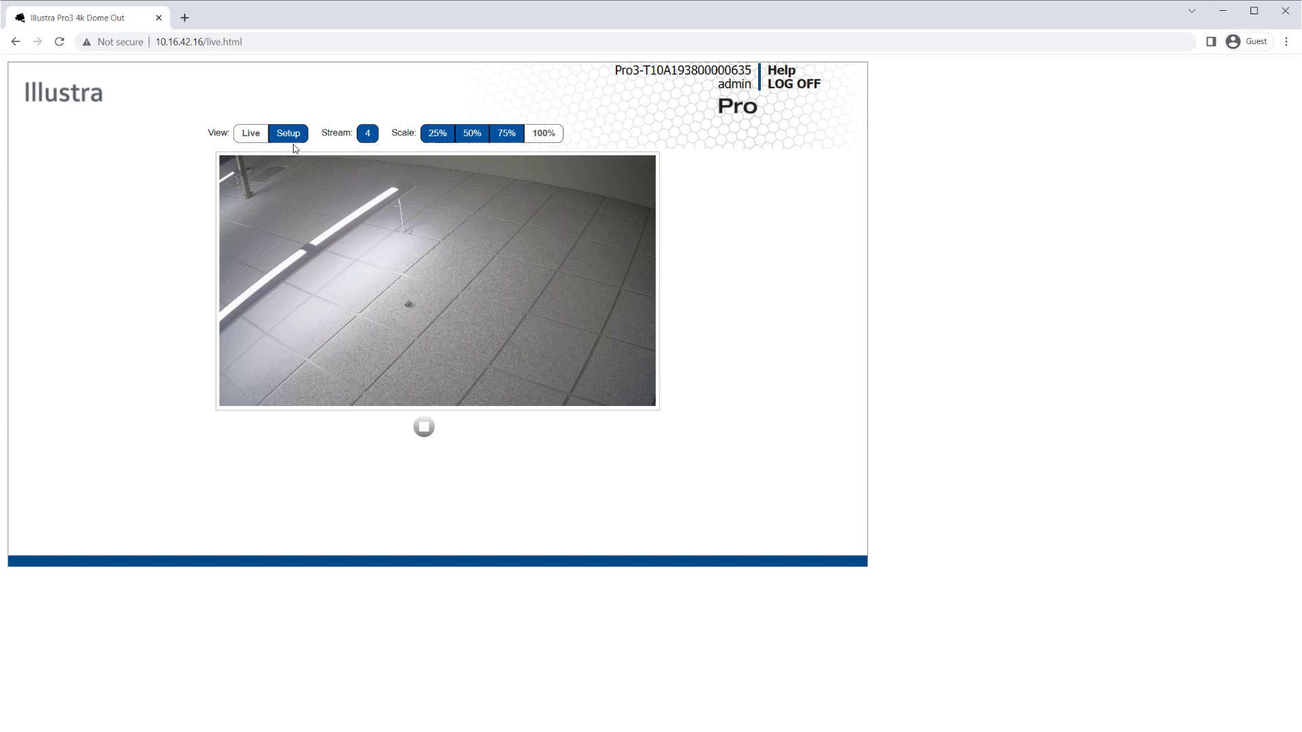
{"action": "left_click", "coordinate": [289, 133]}
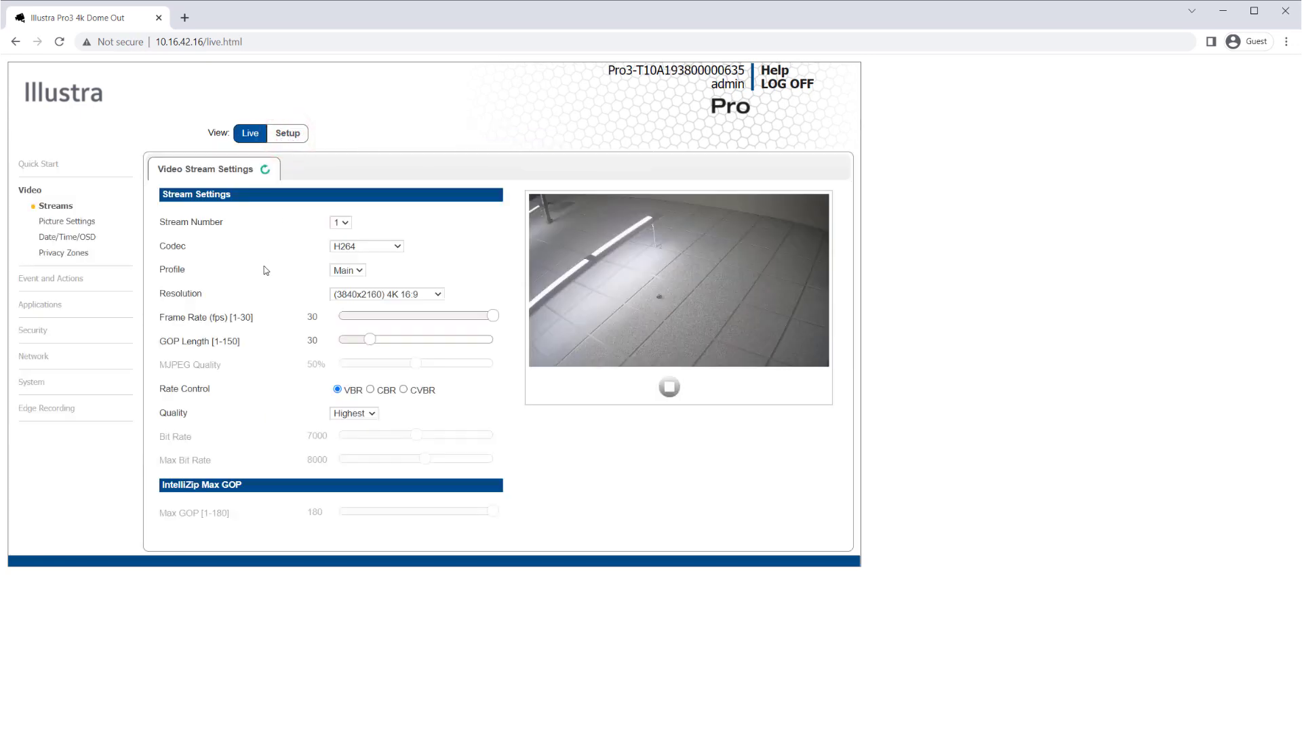
{"action": "mouse_move", "coordinate": [109, 373]}
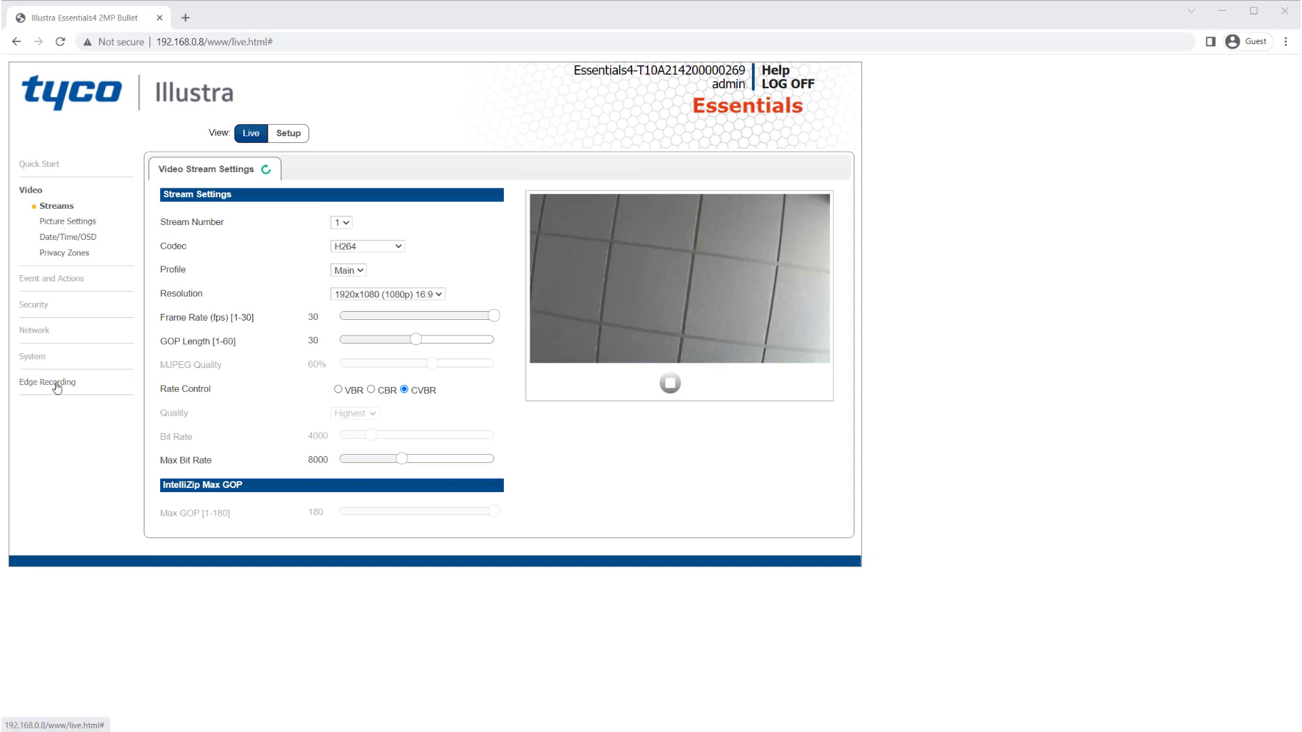
View Edge Recording and use Format on the SD card page.
{"action": "left_click", "coordinate": [48, 382]}
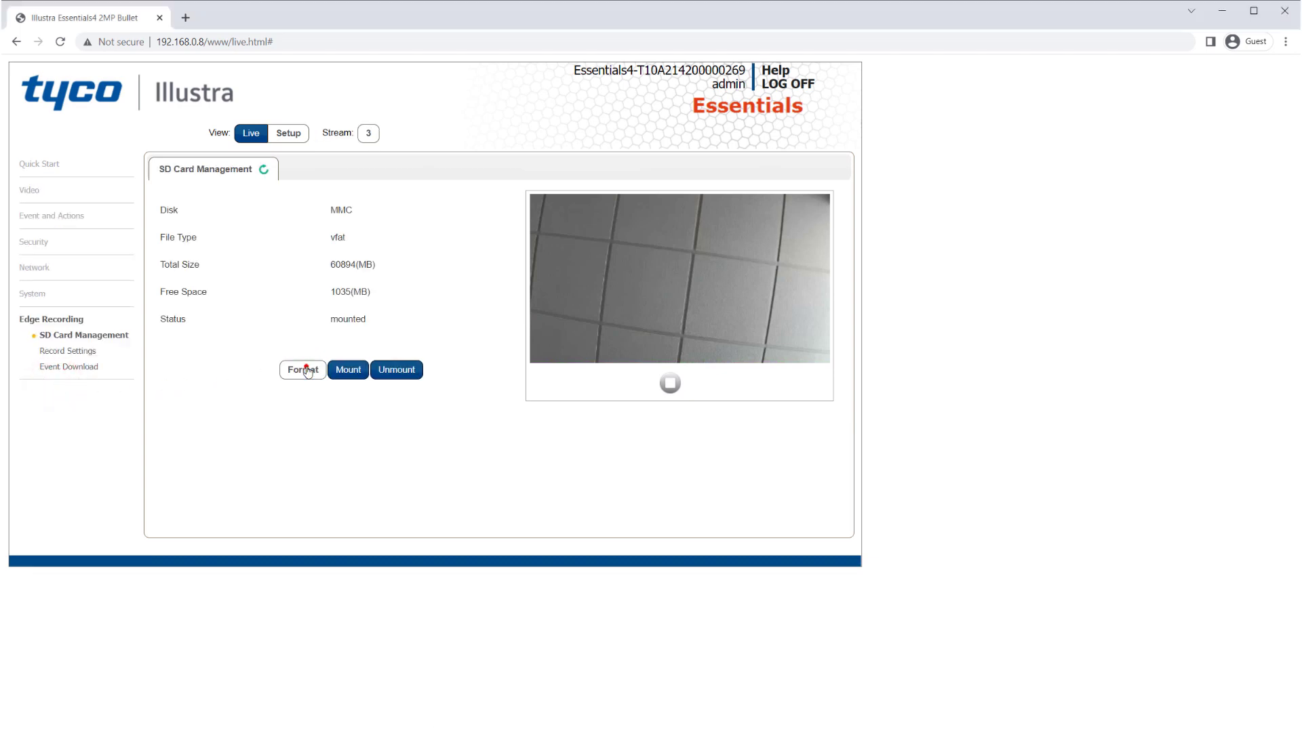
{"action": "left_click", "coordinate": [301, 369]}
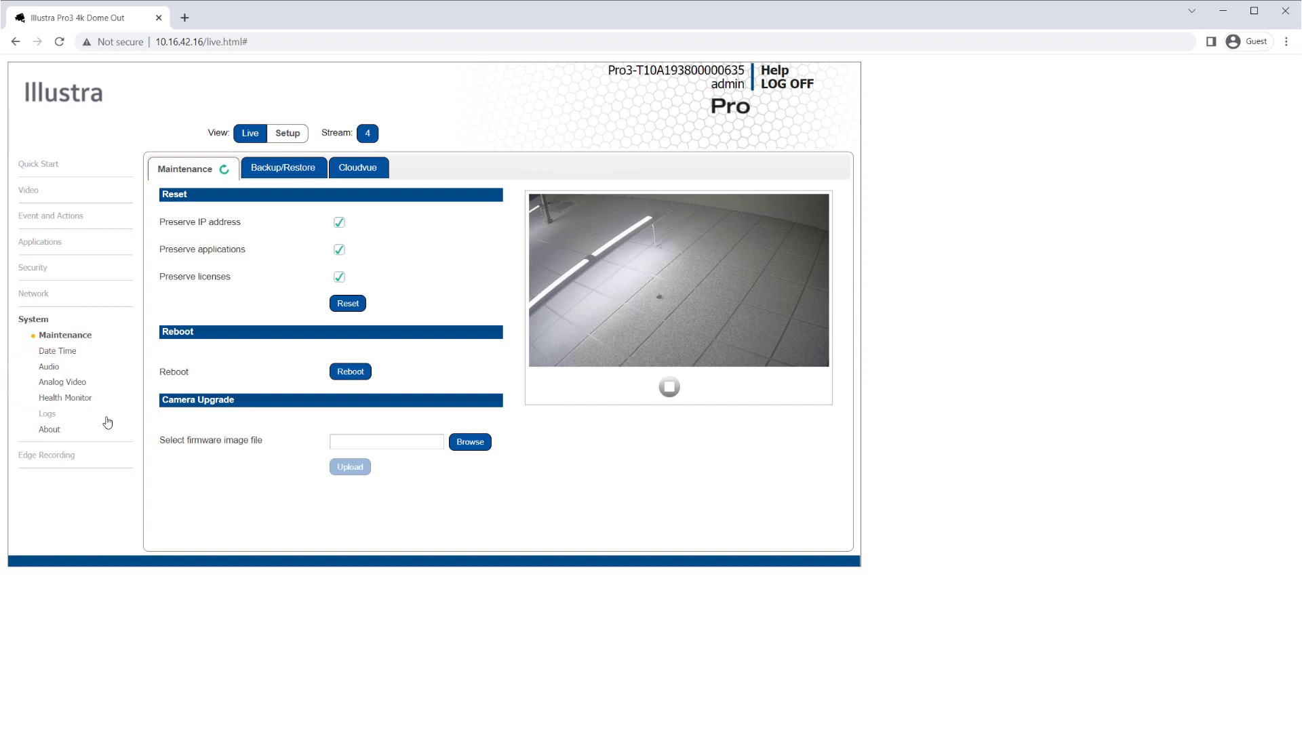
Switch the Maintenance page to its Cloudvue tab.
{"action": "left_click", "coordinate": [358, 168]}
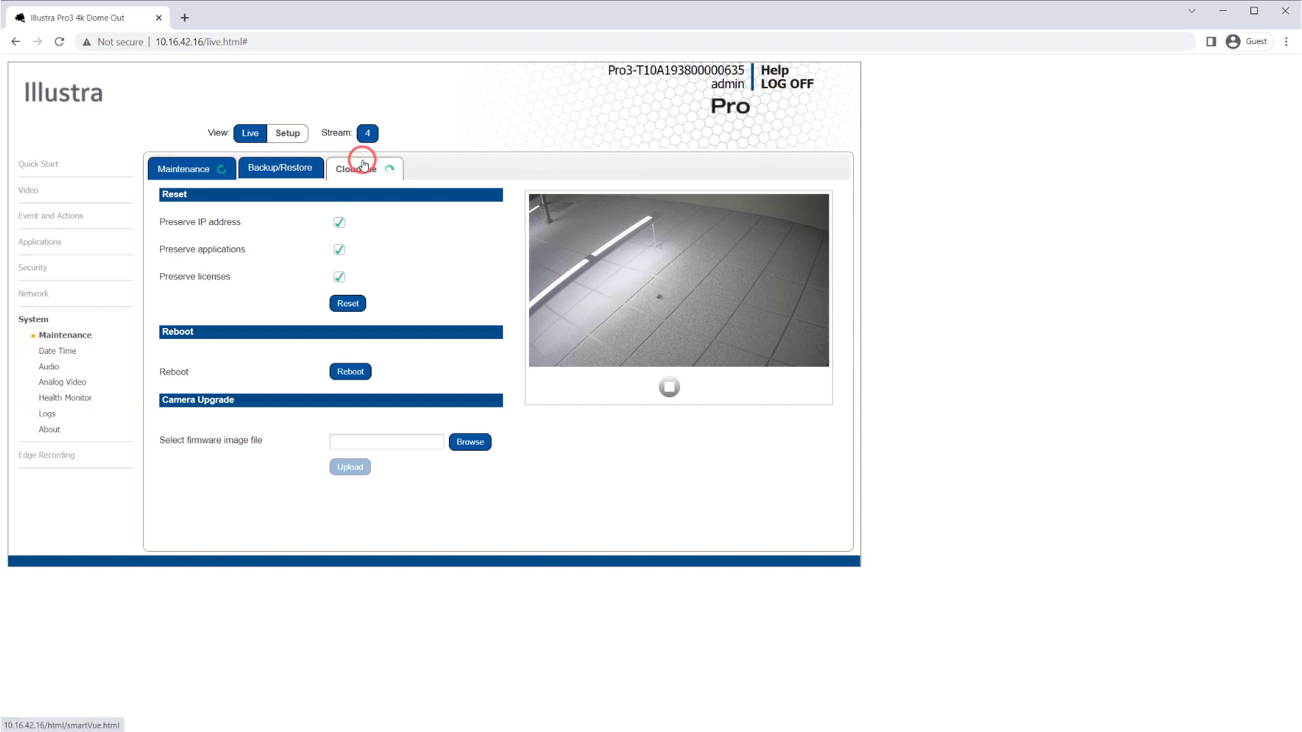
{"action": "left_click", "coordinate": [355, 168]}
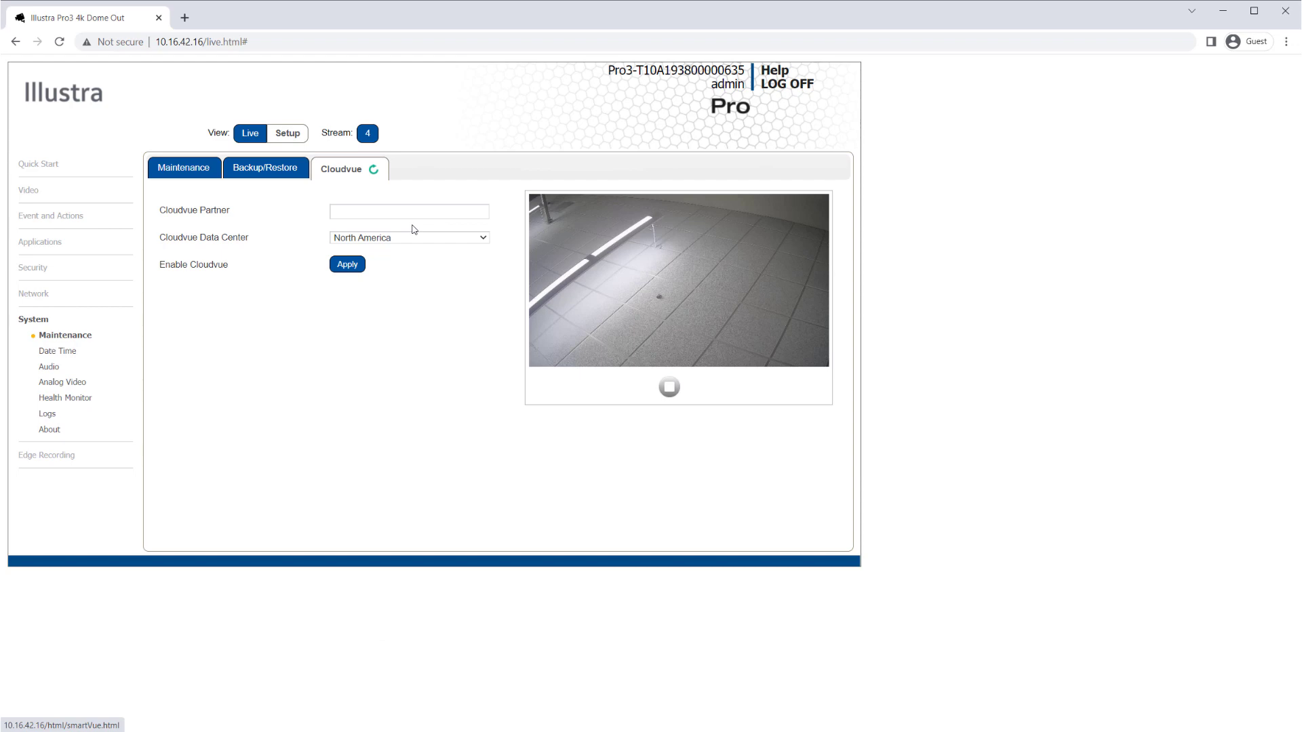
Enter partner ID ExacqDemo and apply Enable Cloudvue.
{"action": "left_click", "coordinate": [408, 211]}
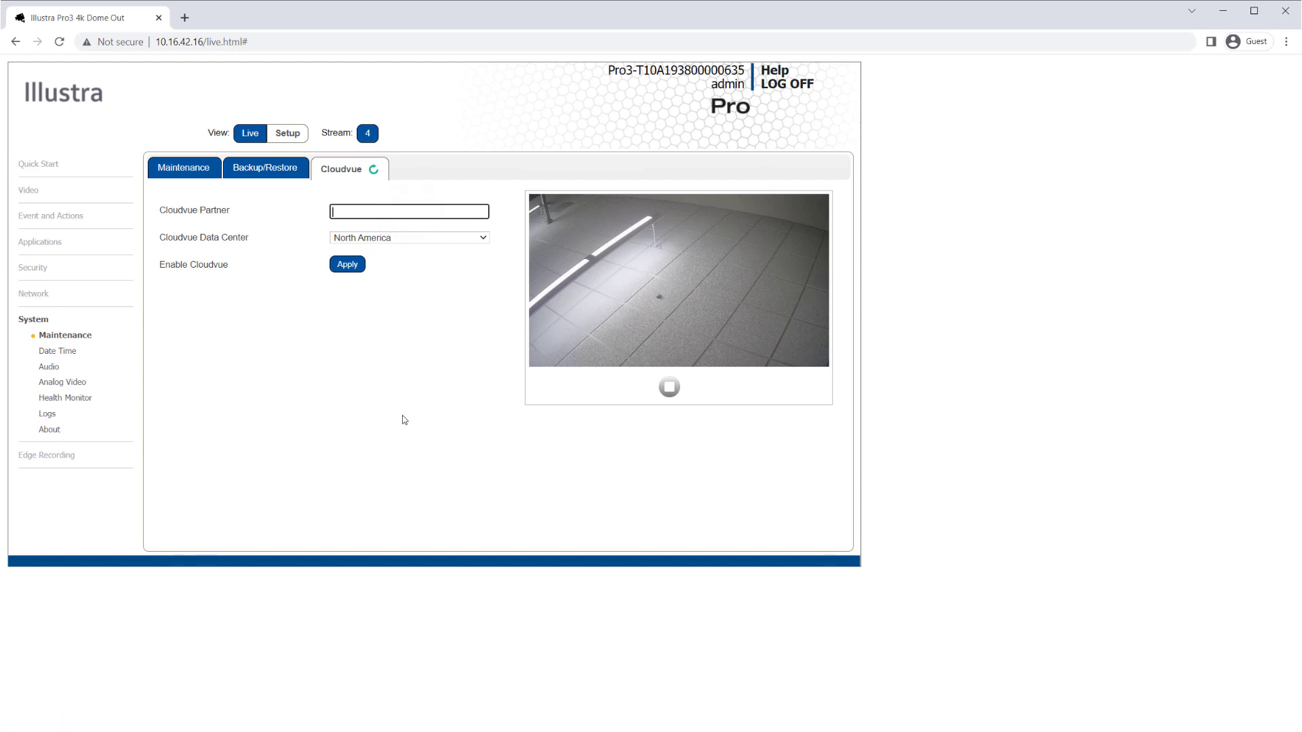
{"action": "type", "text": "ExacqDemo"}
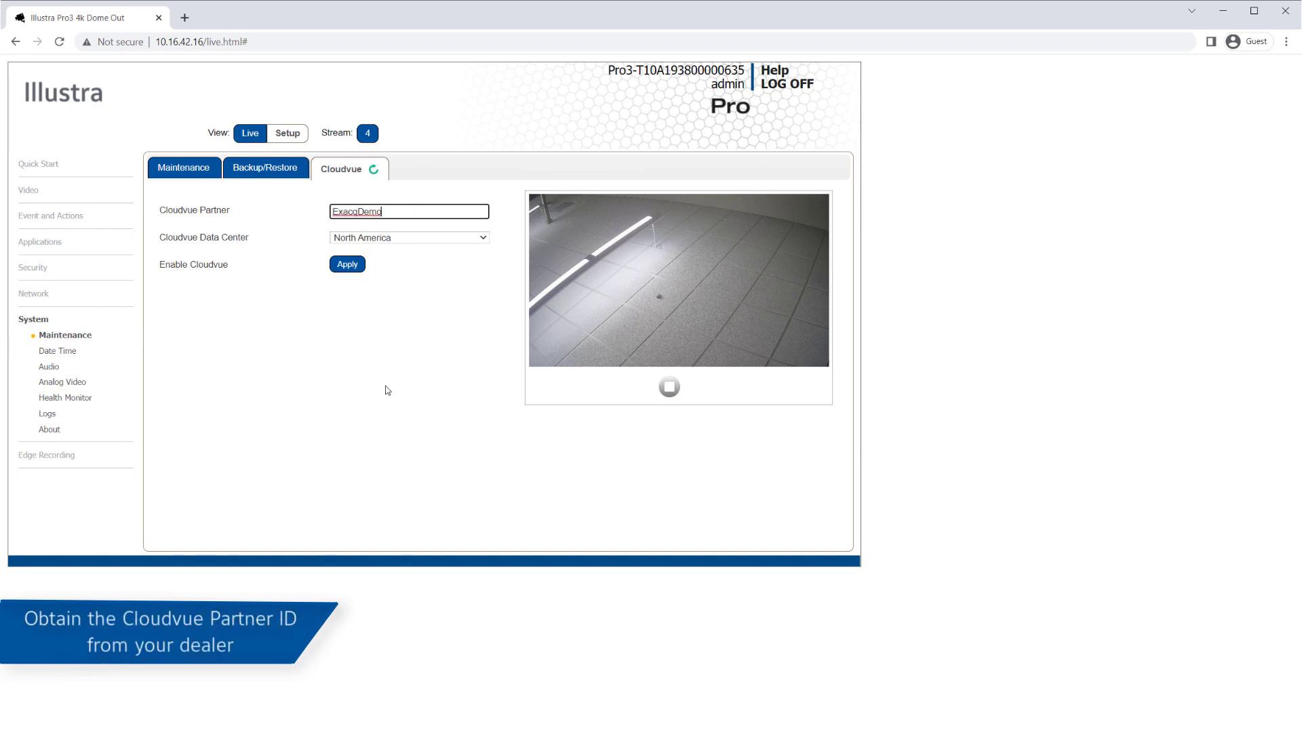
{"action": "left_click", "coordinate": [346, 263]}
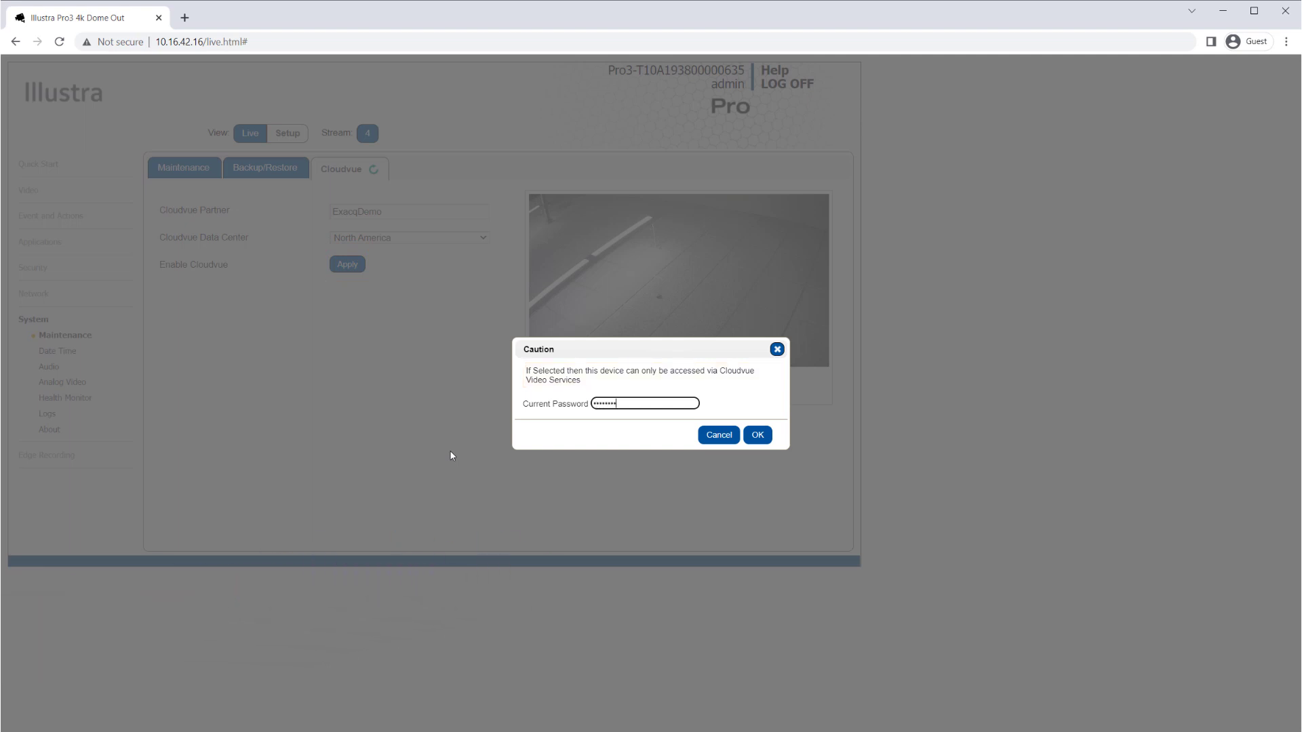
{"action": "mouse_move", "coordinate": [755, 436]}
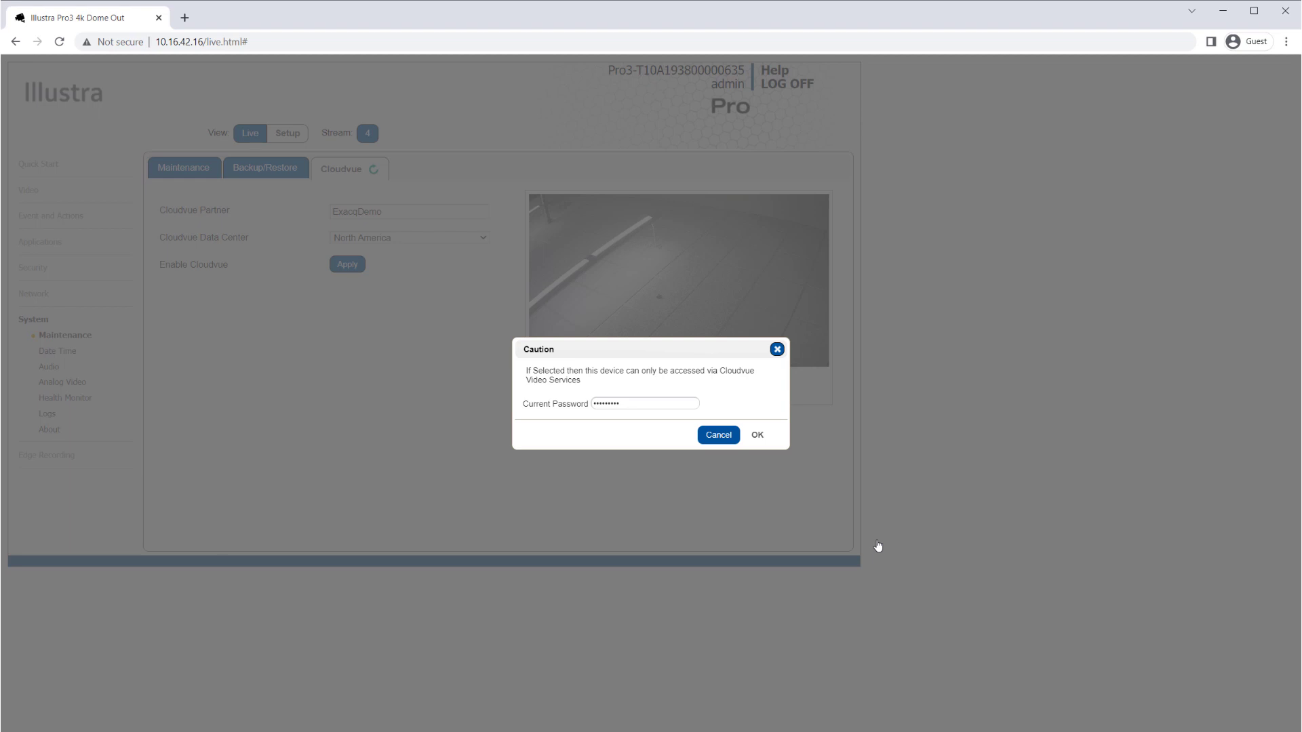
Confirm the current password in the Caution dialog to convert to Cloudvue.
{"action": "left_click", "coordinate": [755, 434]}
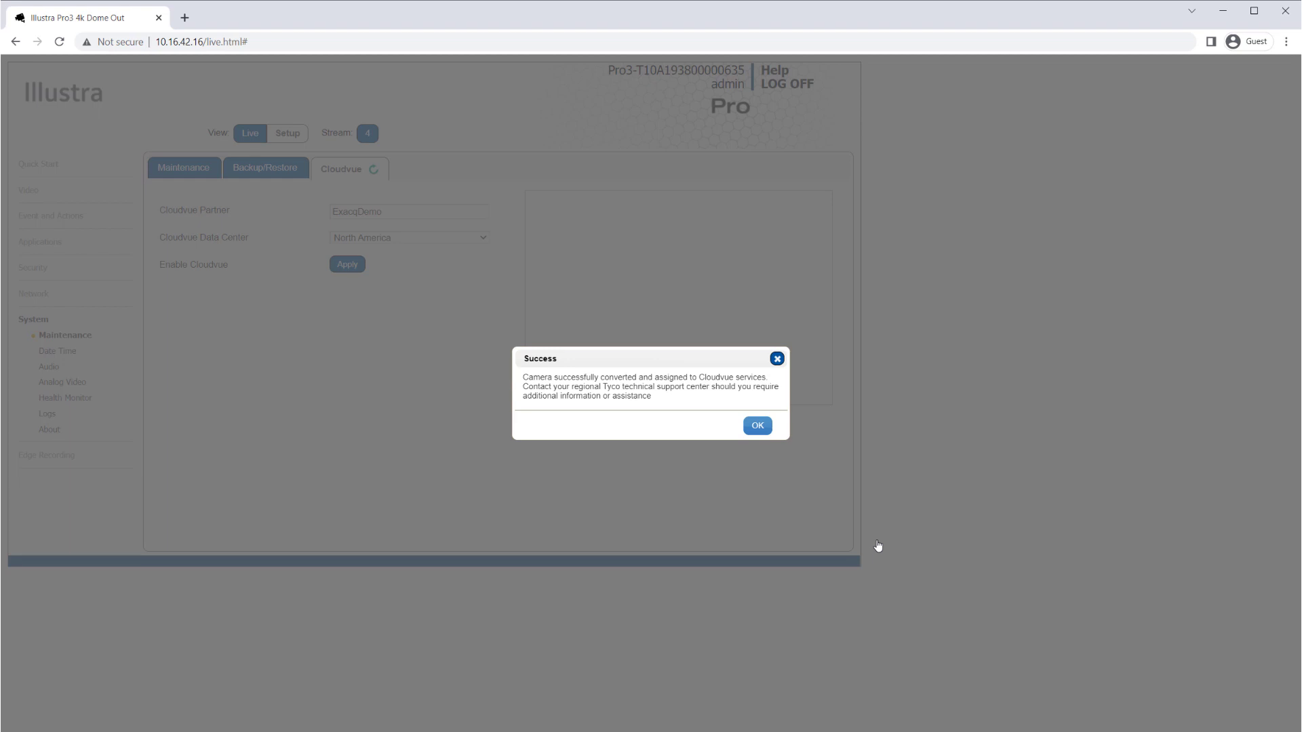
{"action": "mouse_move", "coordinate": [876, 545]}
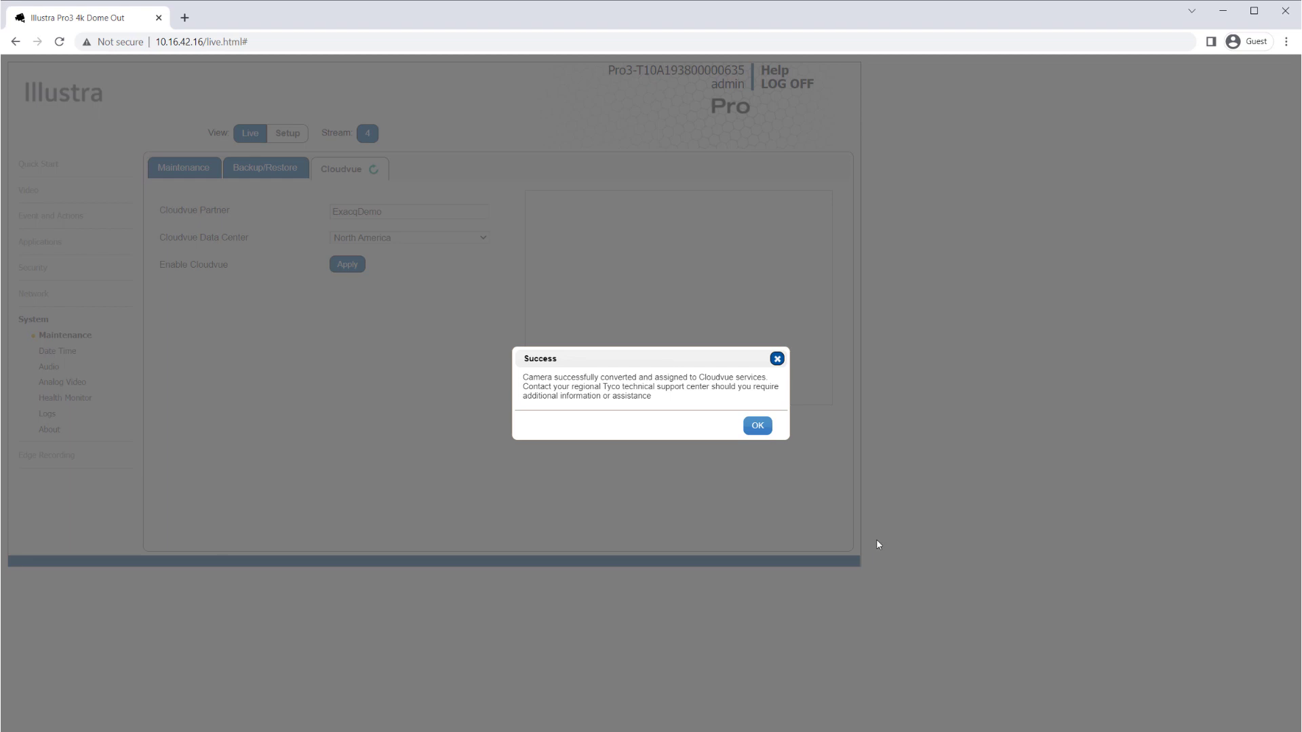
Close the Success dialog with OK.
{"action": "left_click", "coordinate": [755, 425]}
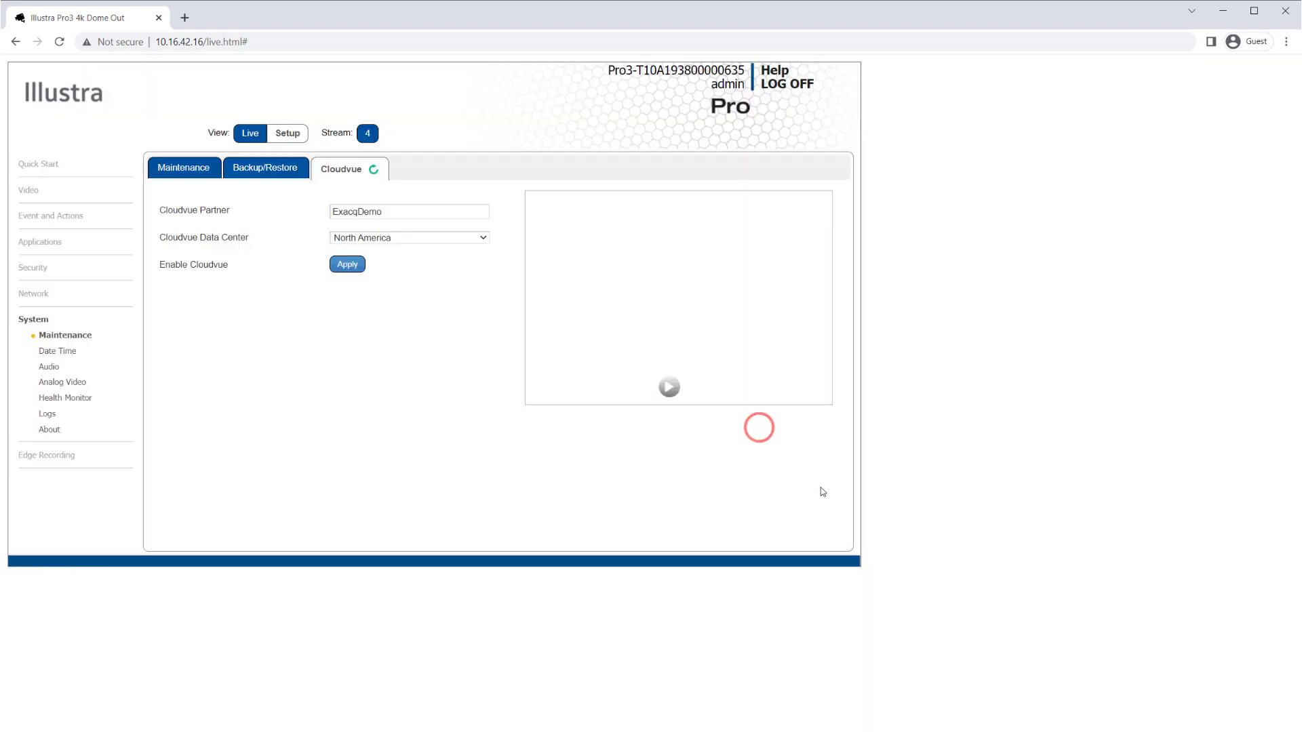